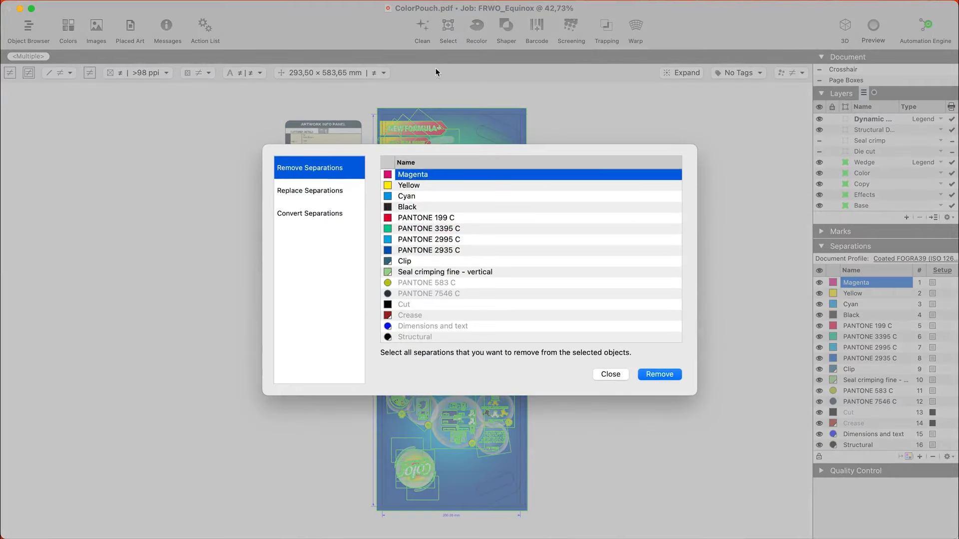
# Switch to Convert Separations and set the conversion method to Convert with Equinox.
pyautogui.click(310, 213)
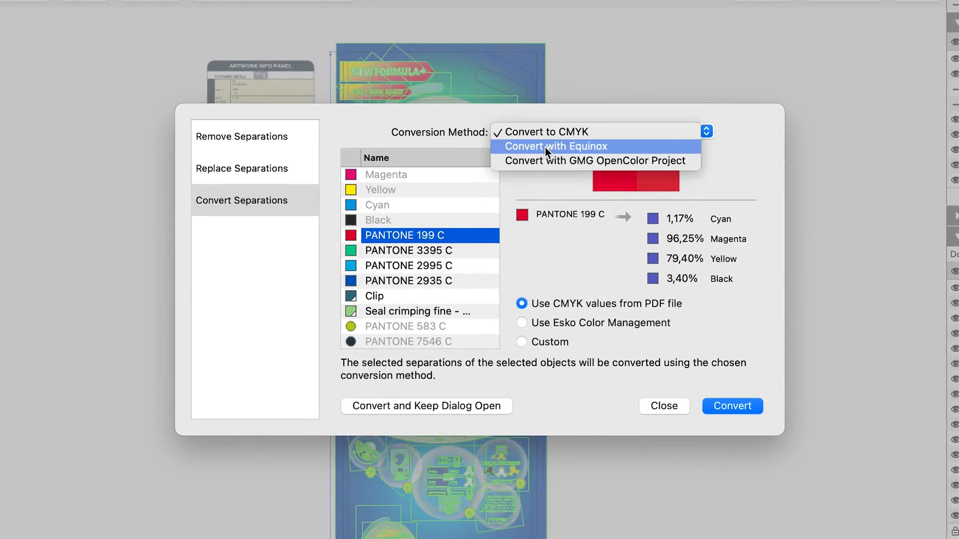
pyautogui.moveTo(547, 152)
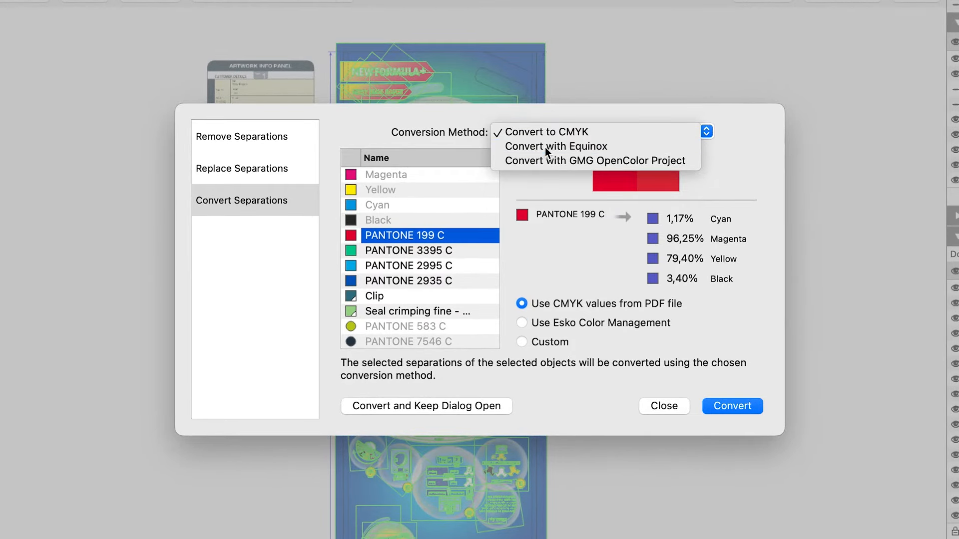
pyautogui.click(555, 146)
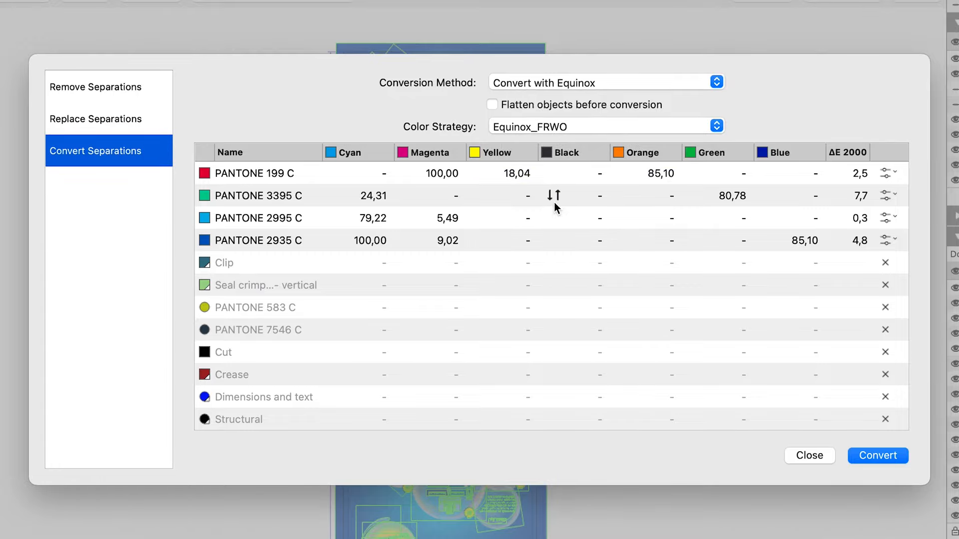
# Apply the Equinox_Gamut Boost strategy, re-include PANTONE 2935 C, and convert the four spot colours.
pyautogui.click(715, 127)
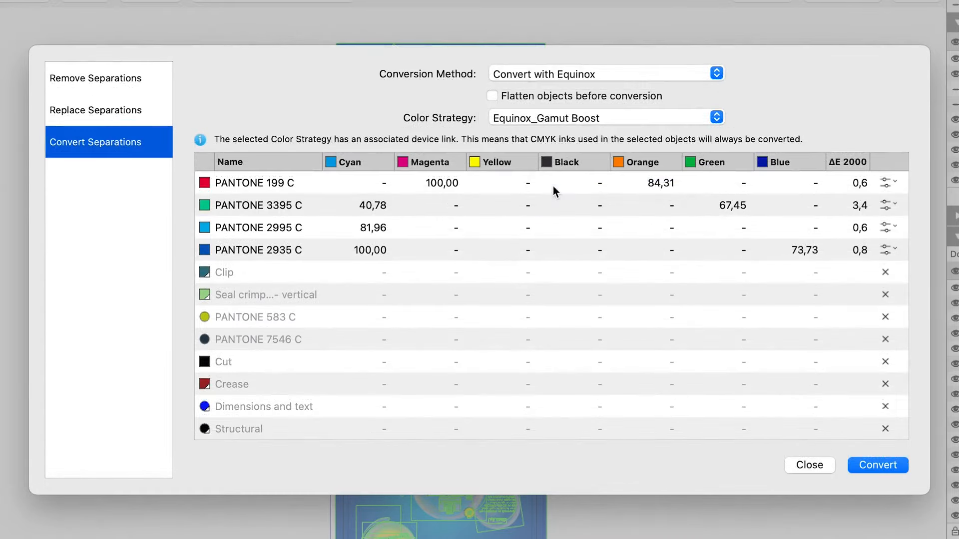
pyautogui.moveTo(553, 183)
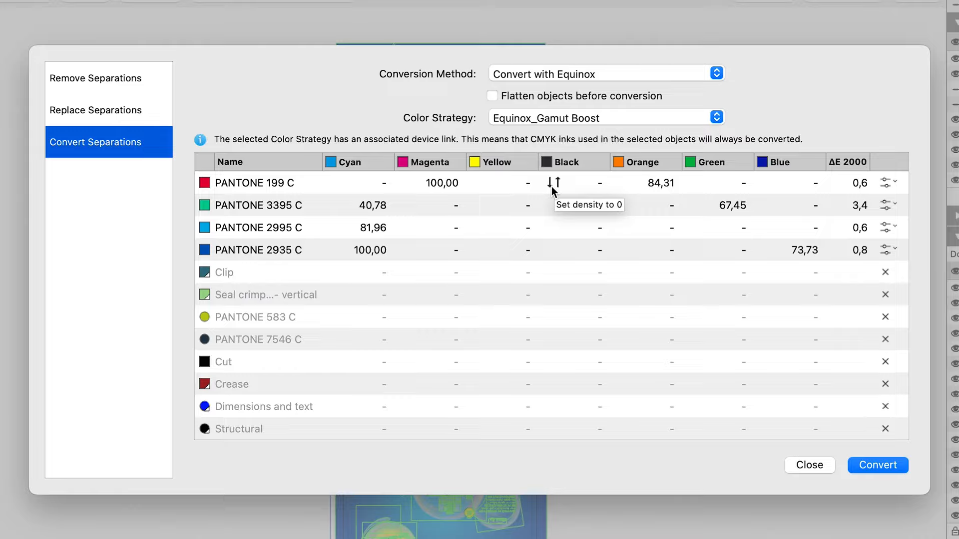
pyautogui.click(887, 205)
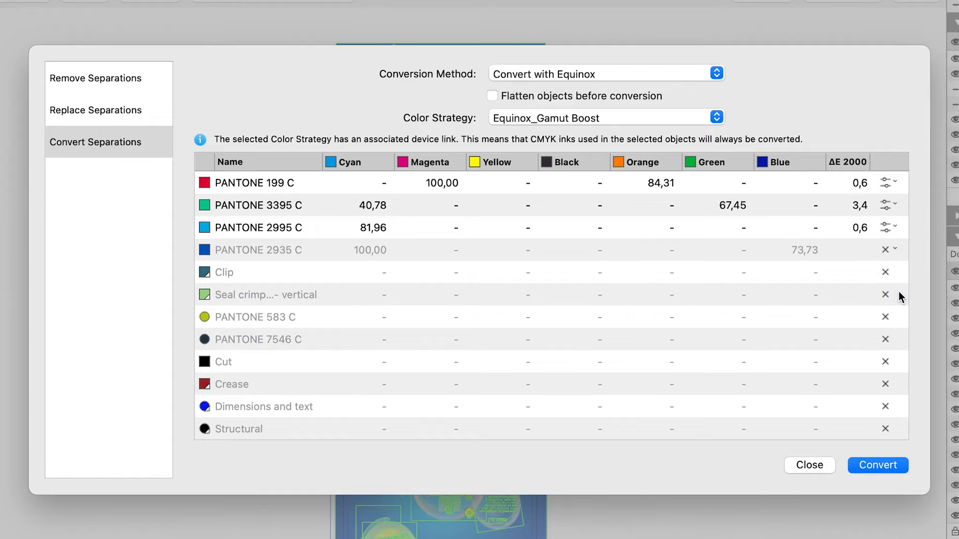
pyautogui.click(885, 250)
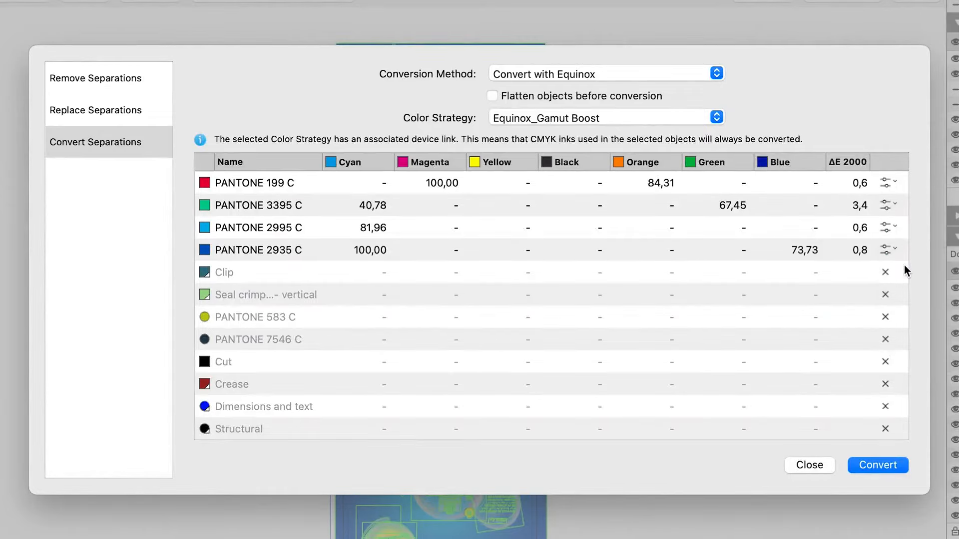
pyautogui.moveTo(894, 453)
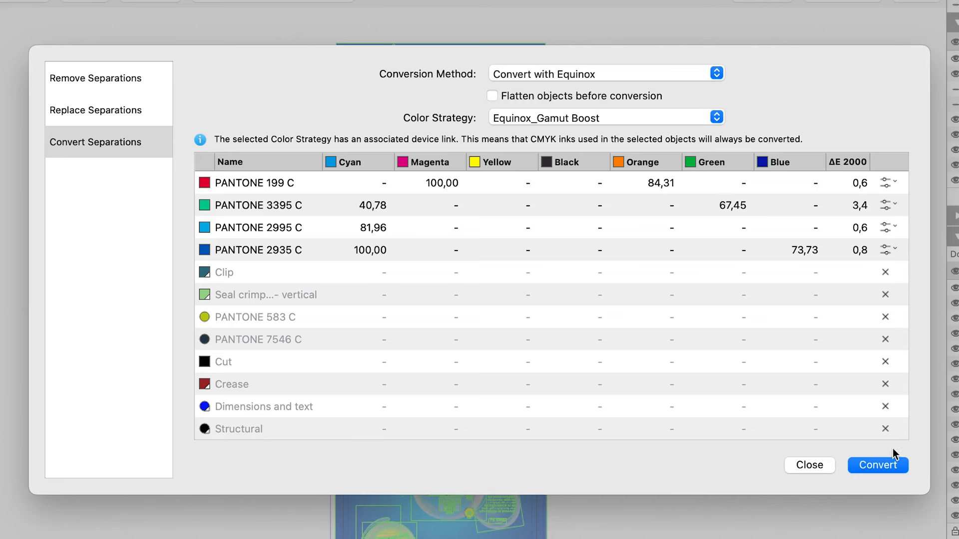
pyautogui.click(877, 465)
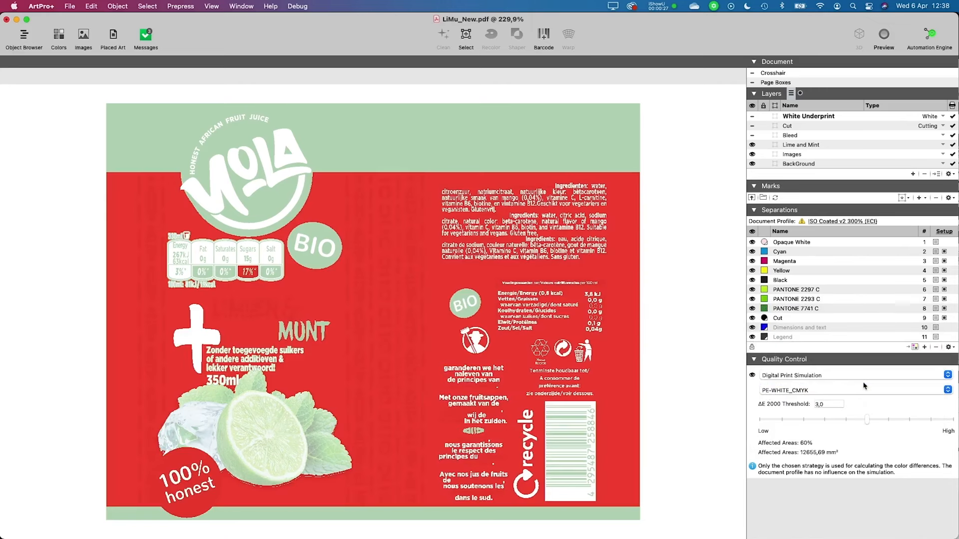
pyautogui.moveTo(871, 431)
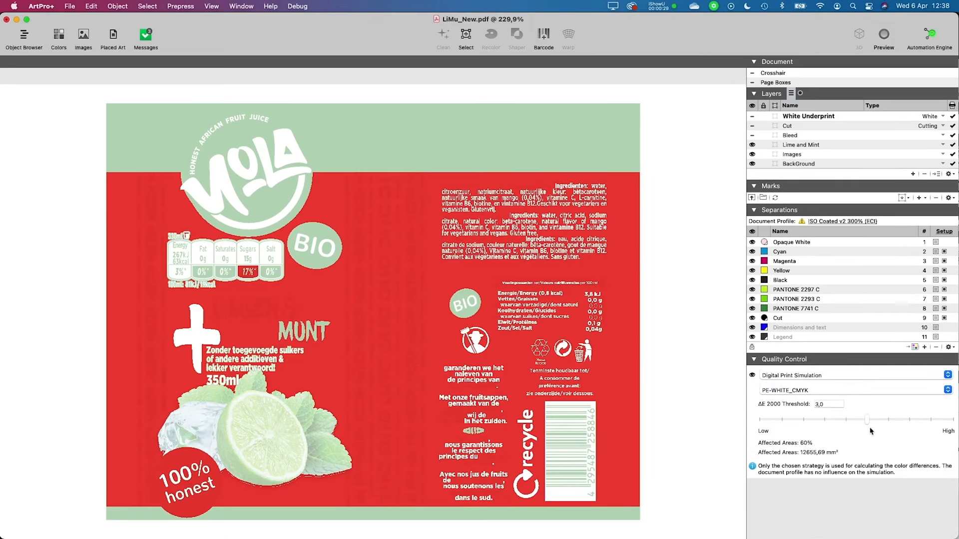